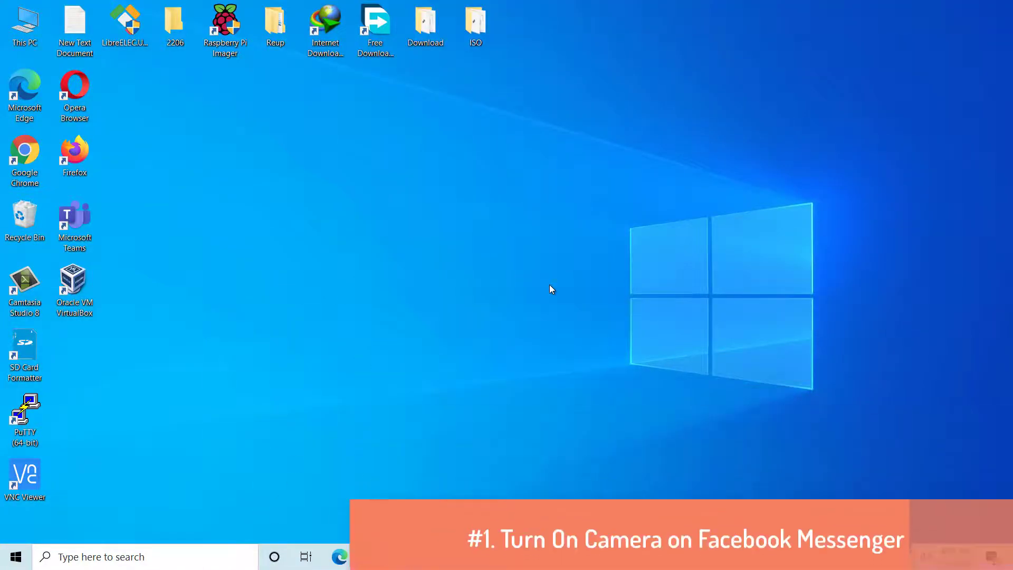
pyautogui.moveTo(57, 539)
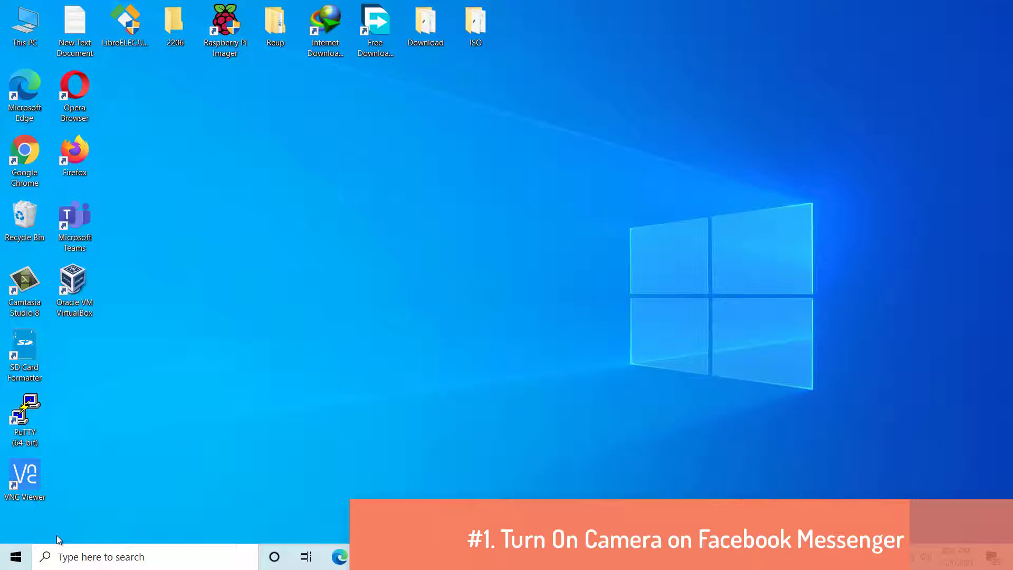
# Step: Bring up the Start menu from the taskbar
pyautogui.click(12, 556)
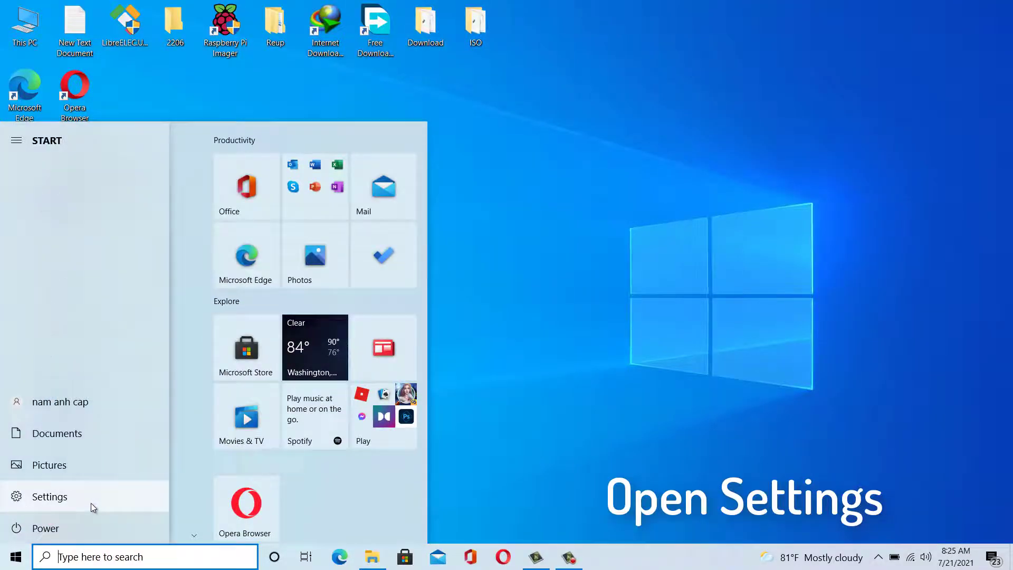
# Step: Go to Settings > Privacy > Camera, where device camera access shows as Off
pyautogui.click(49, 495)
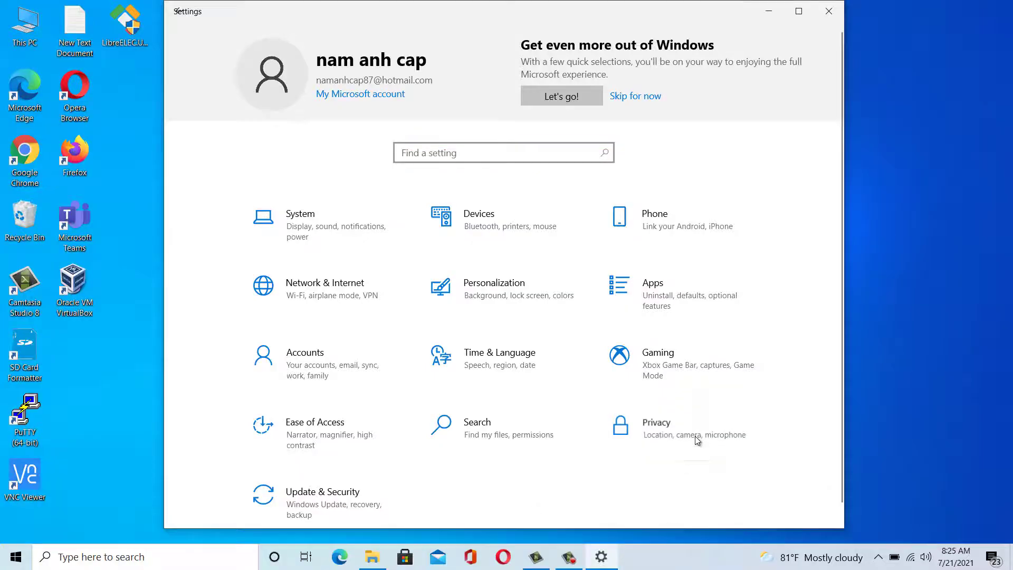
pyautogui.click(655, 422)
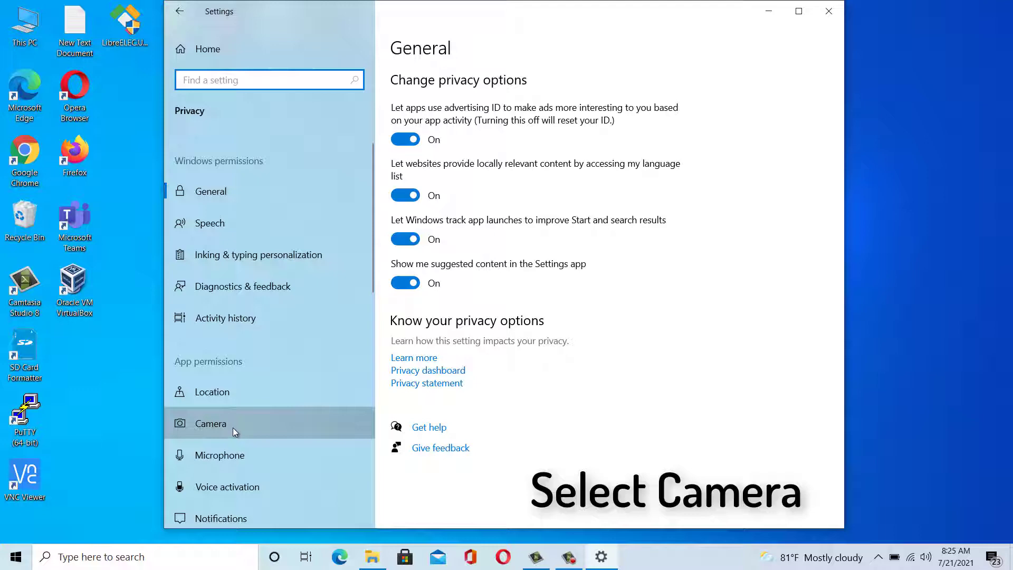
pyautogui.click(209, 423)
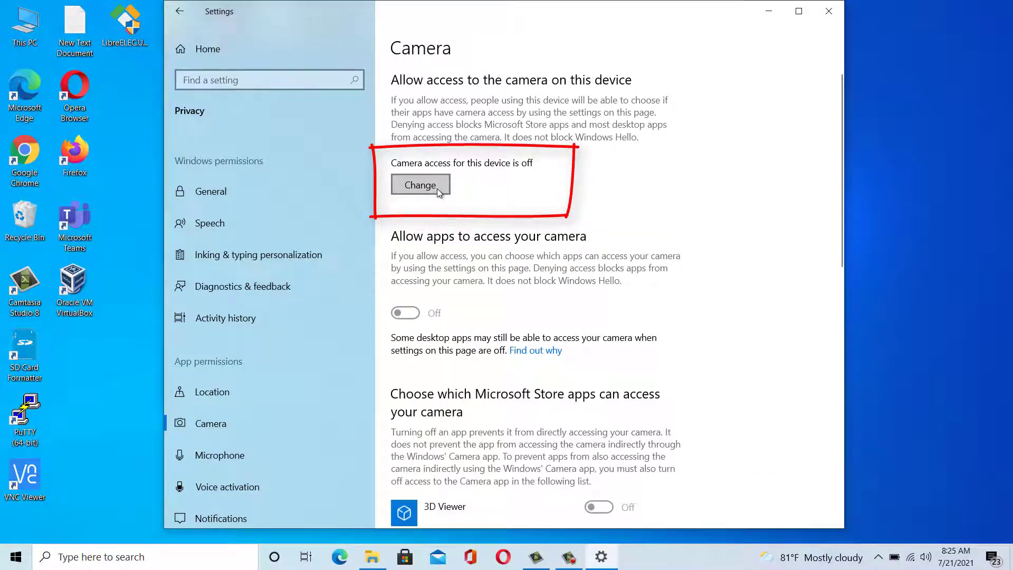
# Step: Switch 'Camera access for this device' to On via its Change button
pyautogui.click(420, 185)
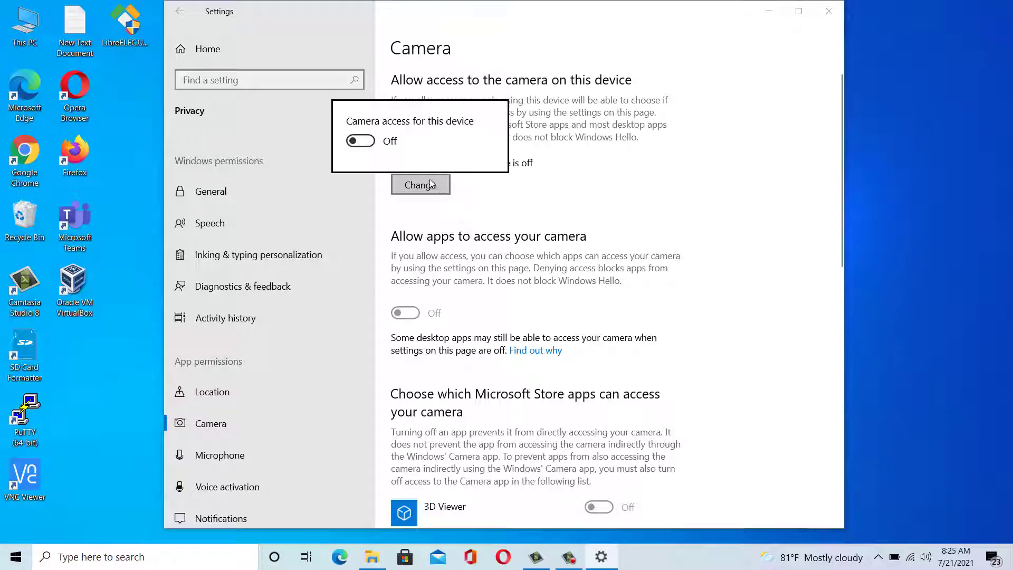
pyautogui.moveTo(371, 148)
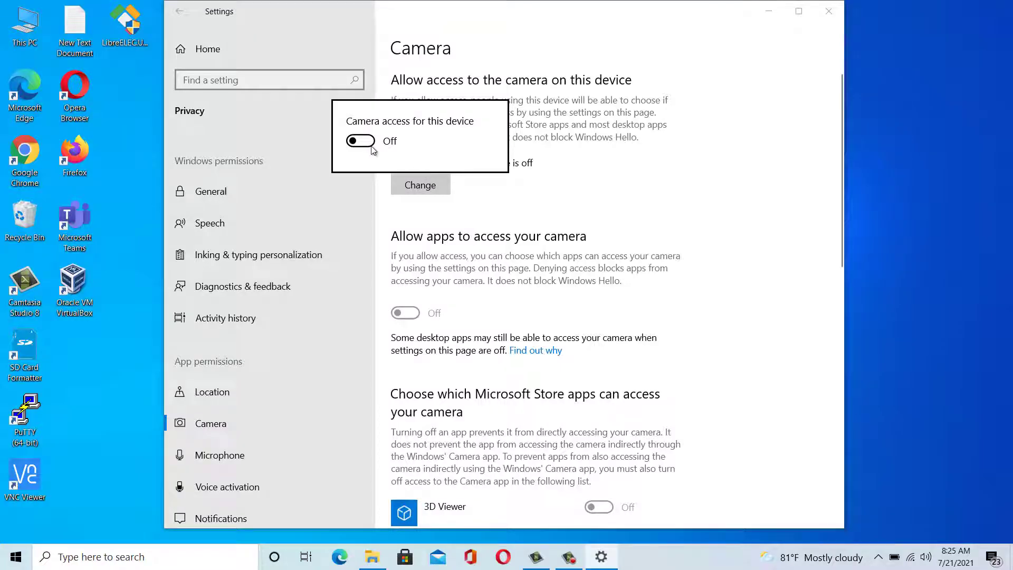
pyautogui.click(359, 140)
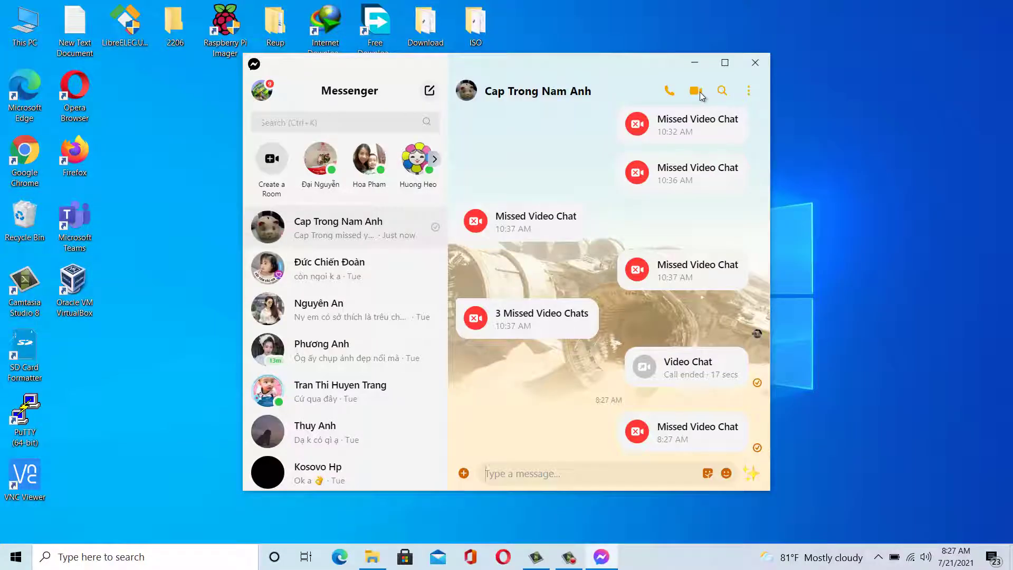
pyautogui.moveTo(697, 90)
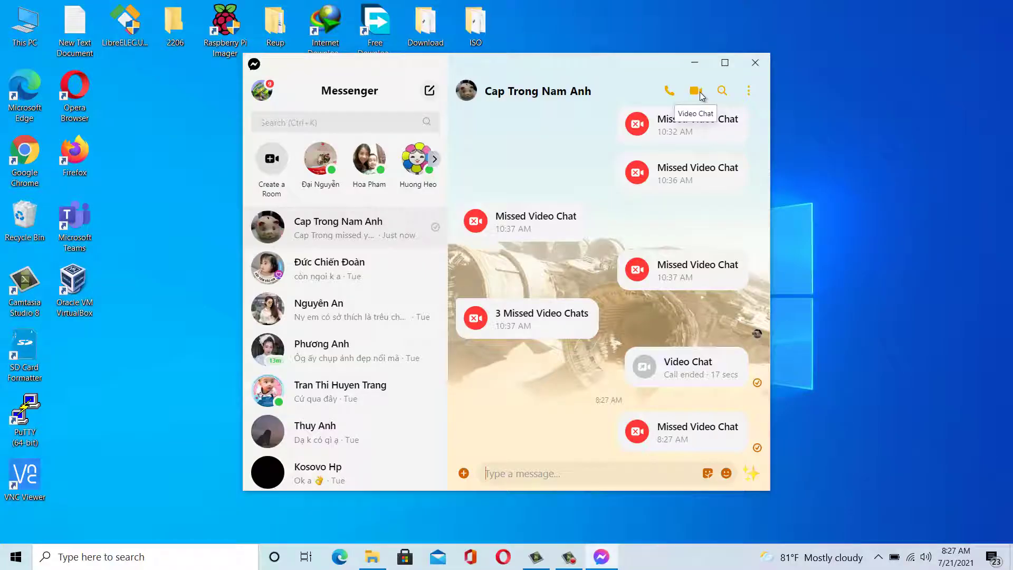
pyautogui.click(698, 90)
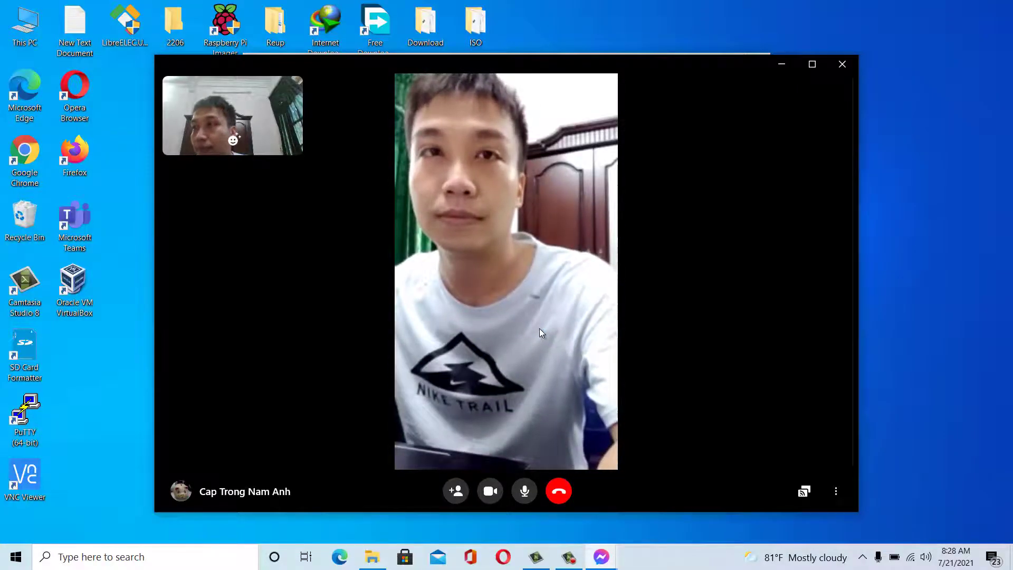
# Step: Leave the video call and return to Settings > Privacy via the Start menu
pyautogui.click(842, 65)
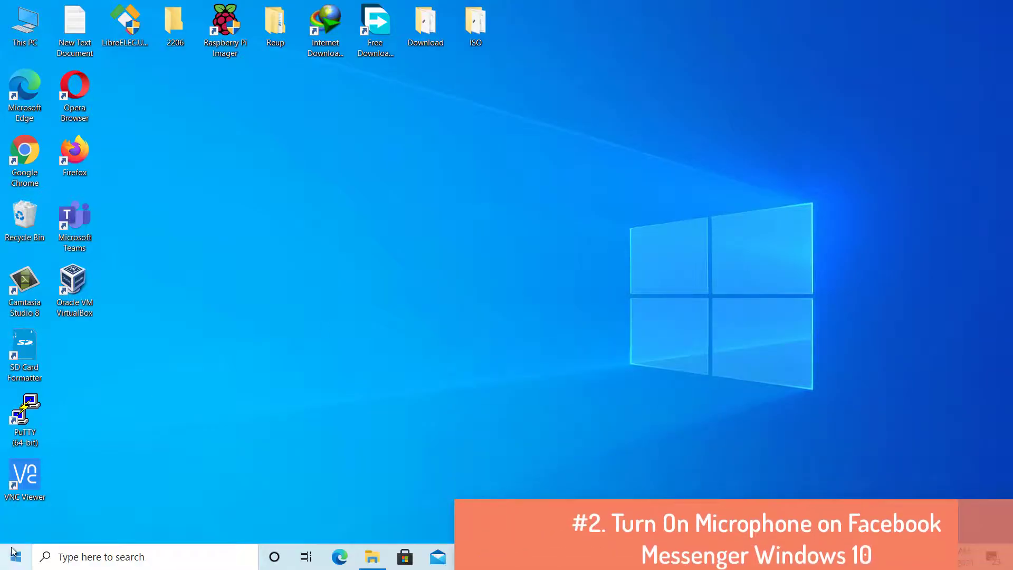
pyautogui.click(11, 556)
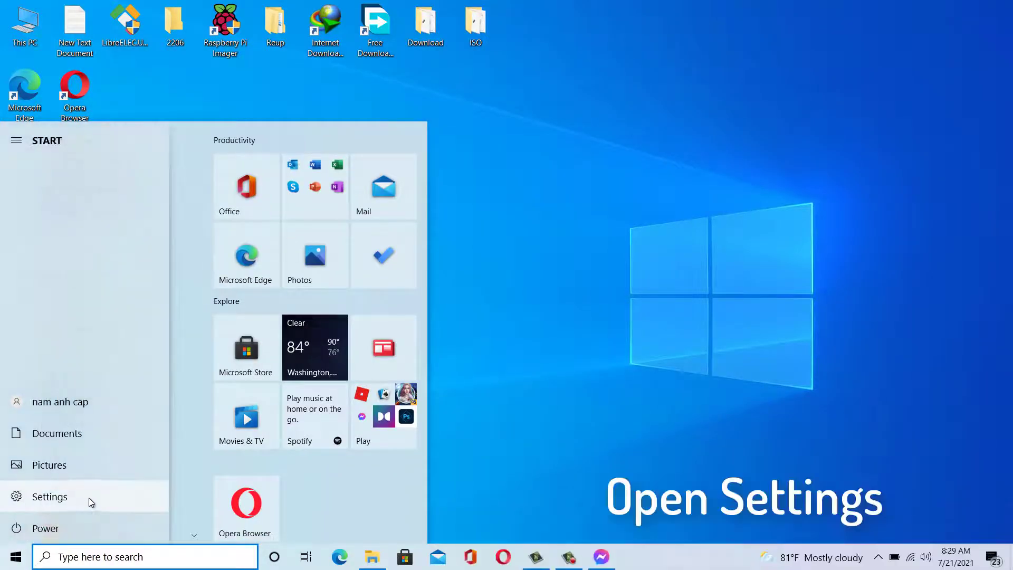
pyautogui.click(49, 495)
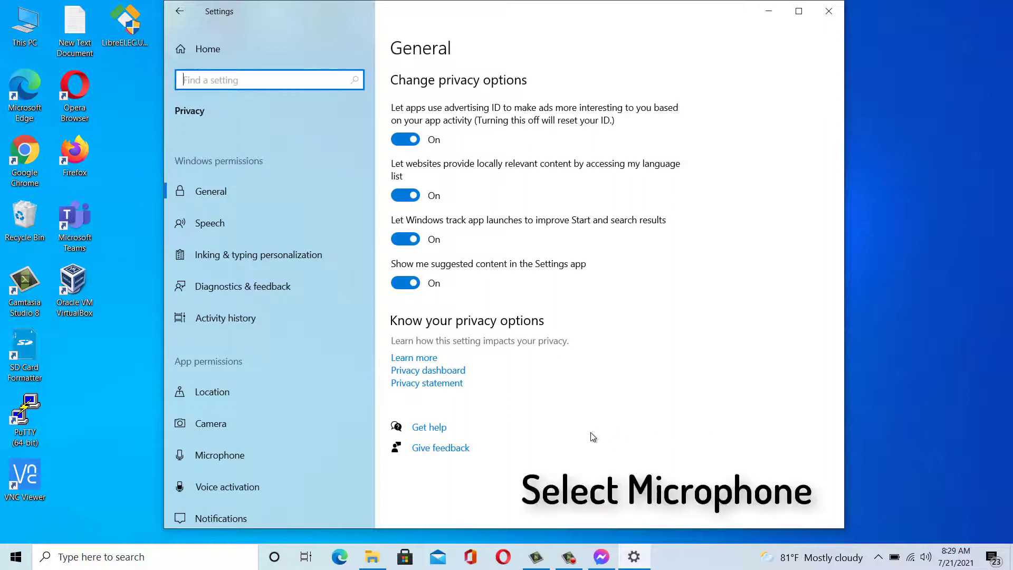
pyautogui.moveTo(255, 456)
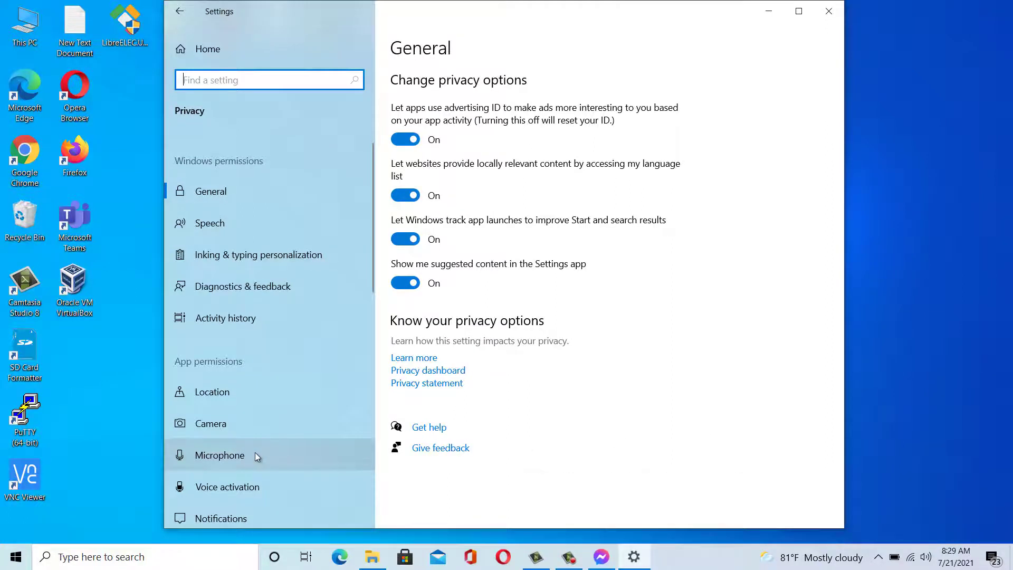
# Step: Switch 'Microphone access for this device' to On via its Change button
pyautogui.click(220, 455)
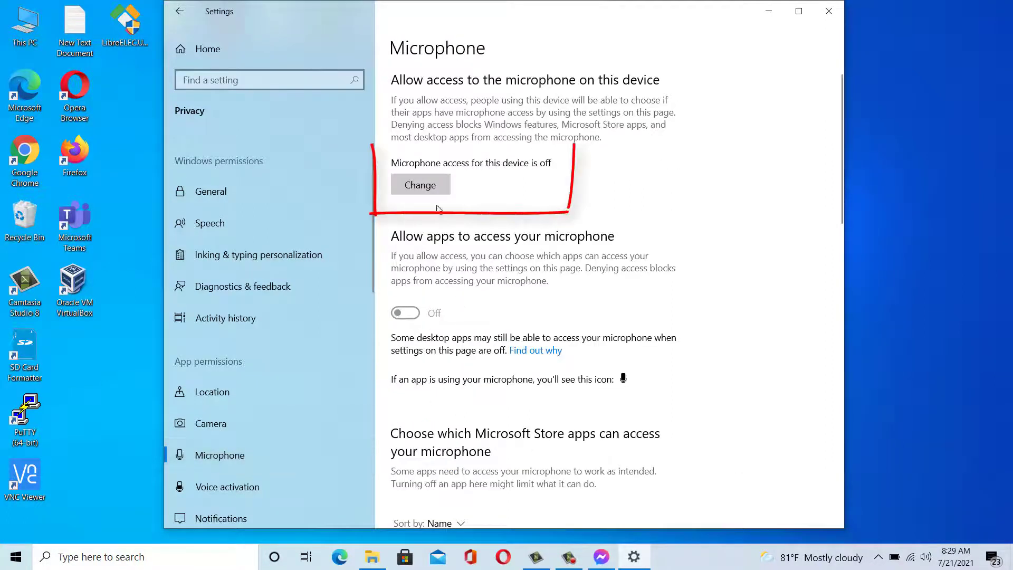
pyautogui.click(419, 184)
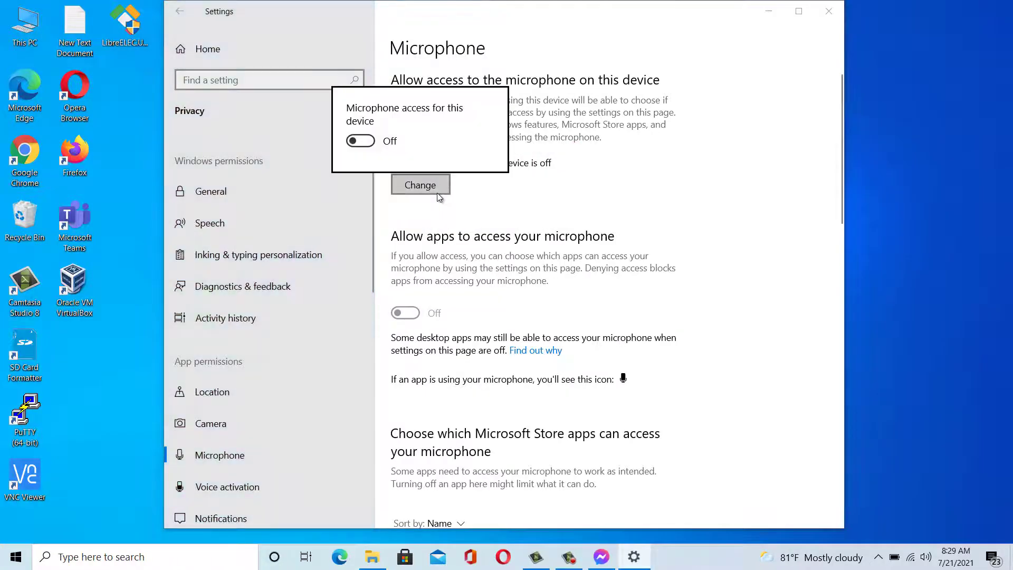
pyautogui.click(360, 141)
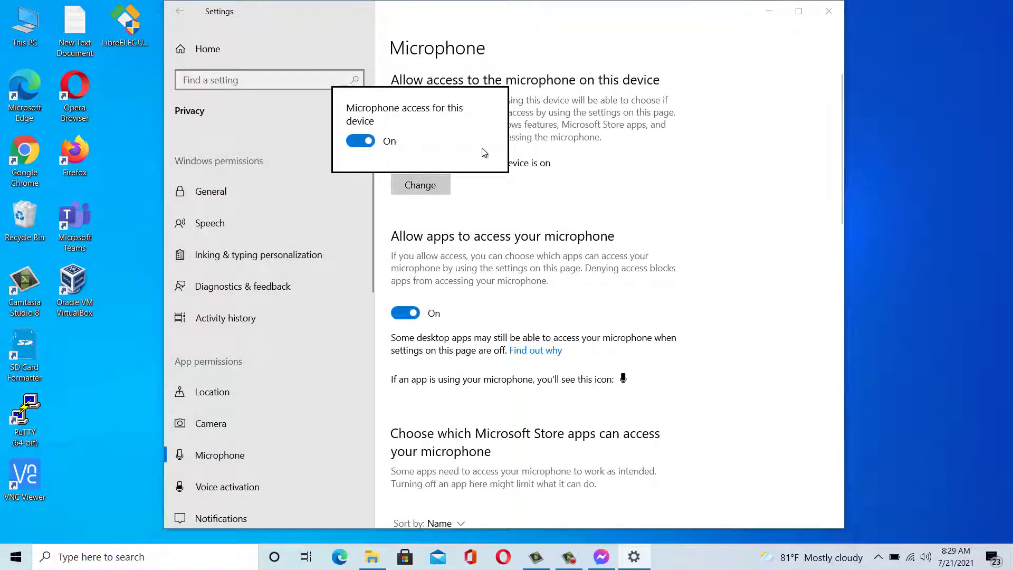
pyautogui.moveTo(552, 221)
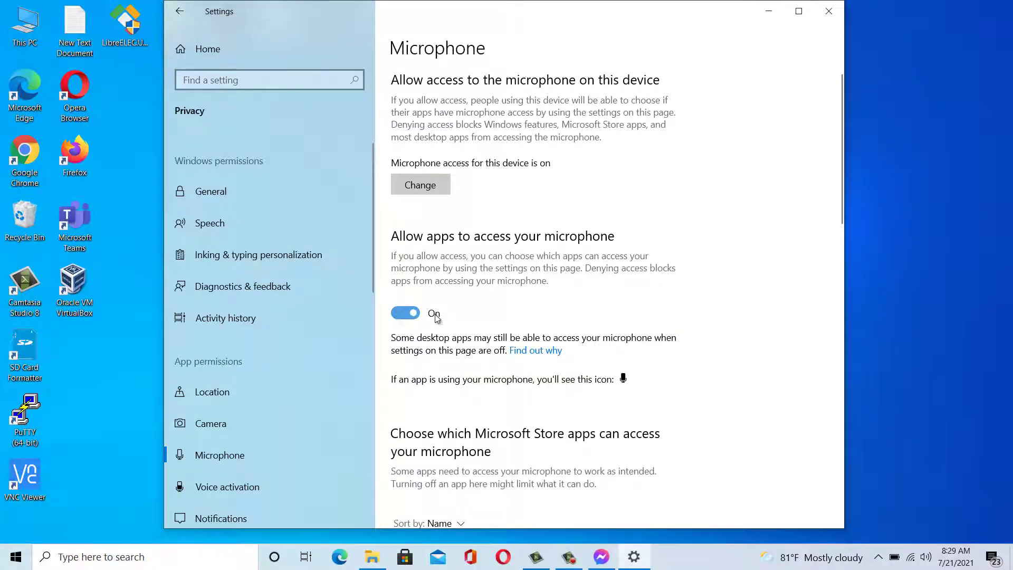
pyautogui.scroll(-3)
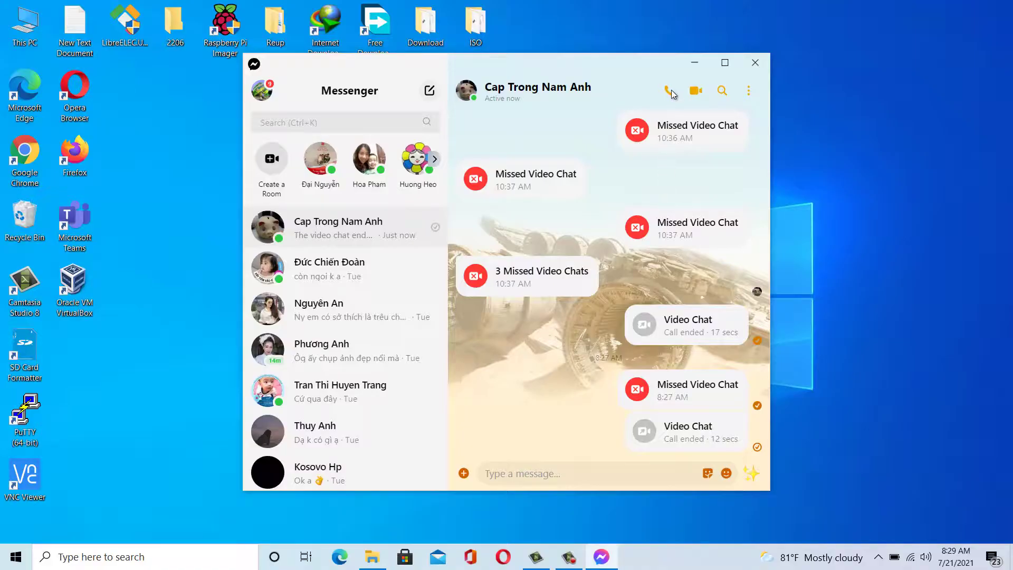
pyautogui.click(671, 91)
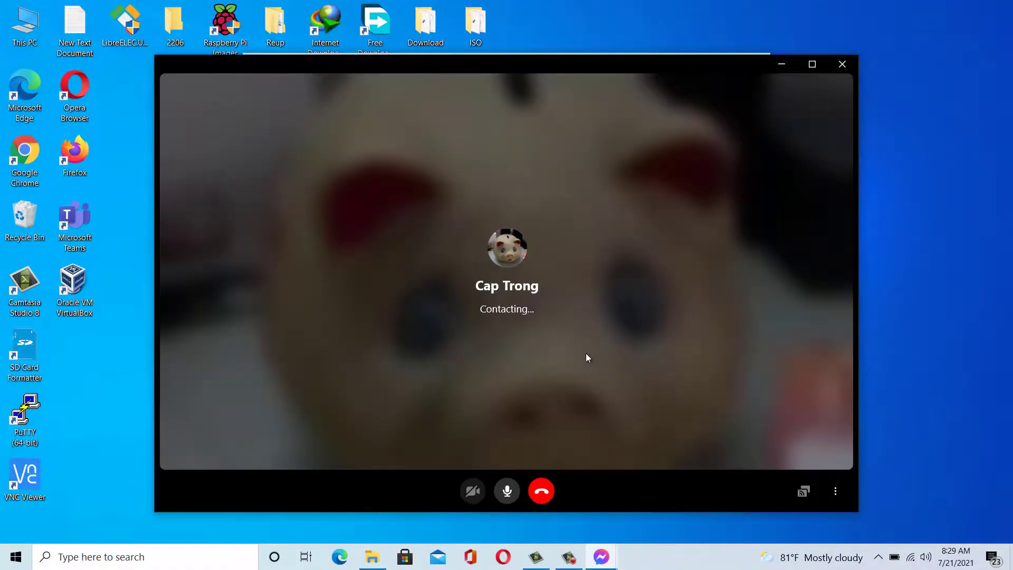